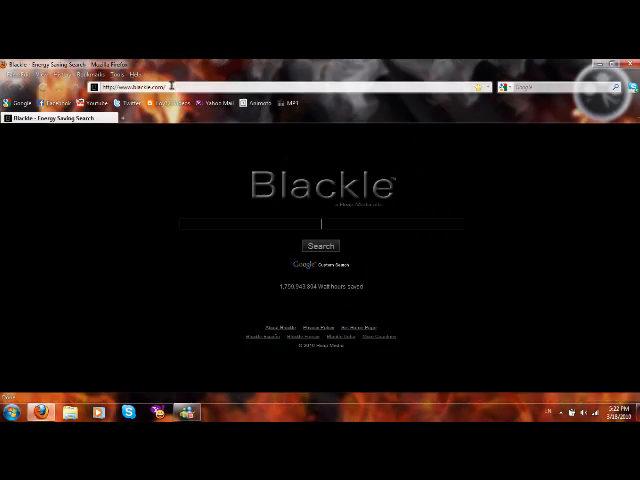
Step: Download the DreamScenes Windows 7 64-bit .rar from MediaFire and extract it with WinRAR
left_click(150, 88)
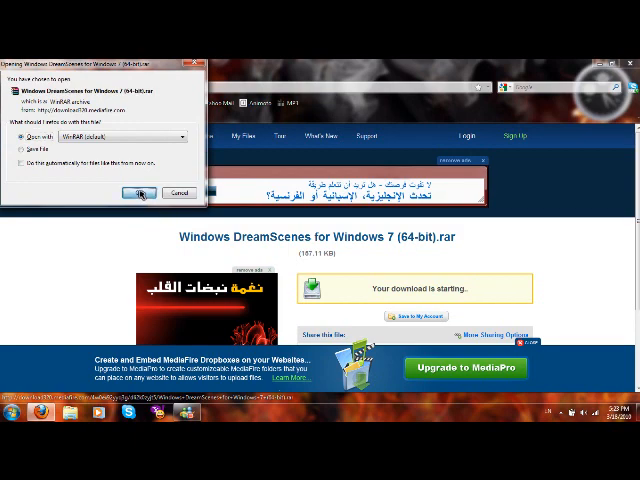
left_click(138, 192)
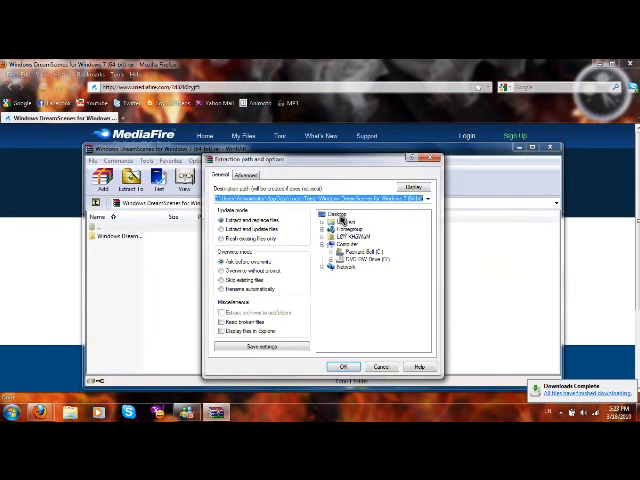
left_click(342, 364)
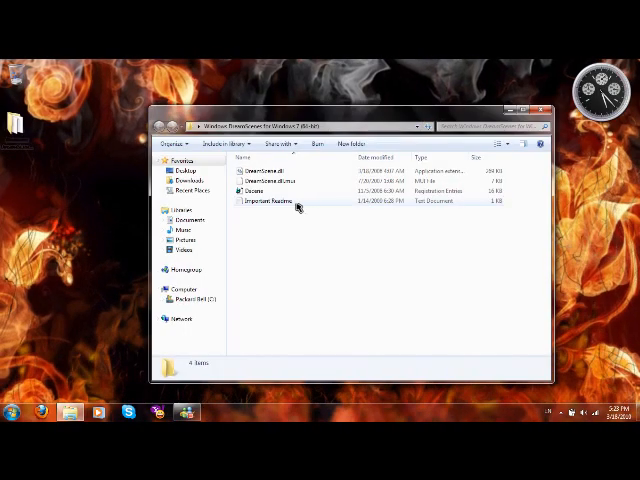
Step: Read the Important Readme in Notepad and copy the System32 path from step 1
left_click(276, 200)
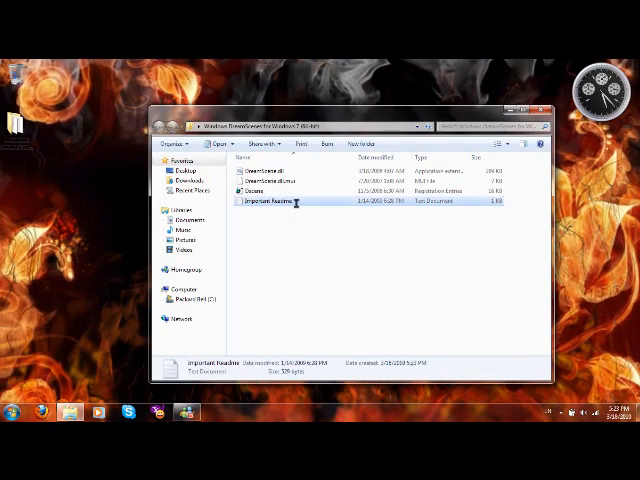
double_click(270, 200)
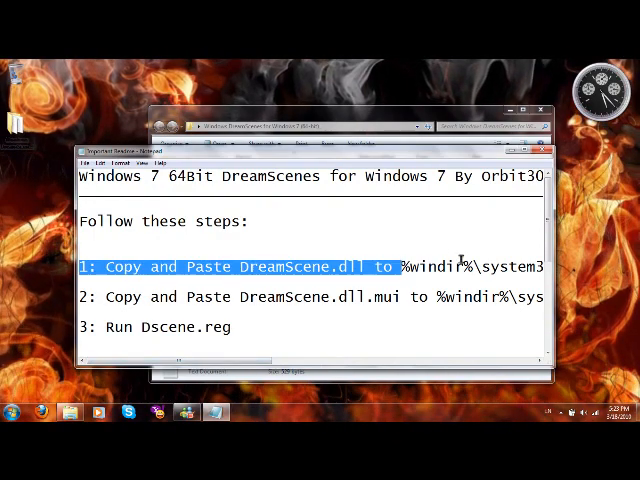
right_click(390, 268)
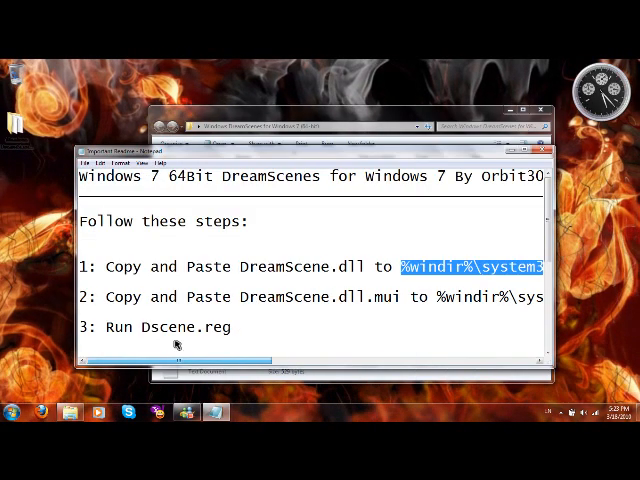
left_click(18, 412)
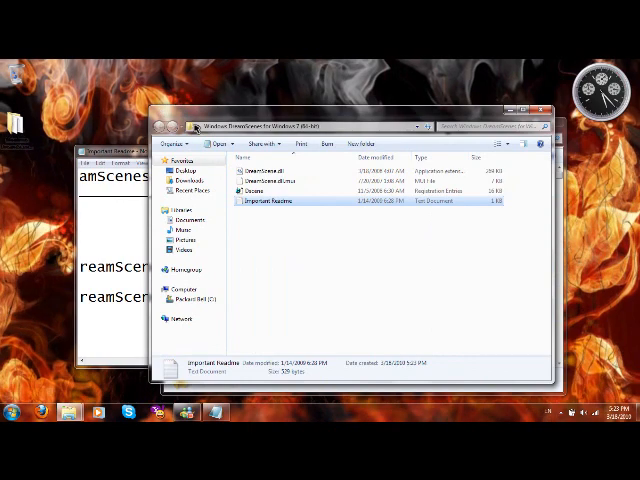
Step: Copy DreamScene.dll into C:\Windows\System32, then copy DreamScene.dll.mui for the next paste
right_click(264, 170)
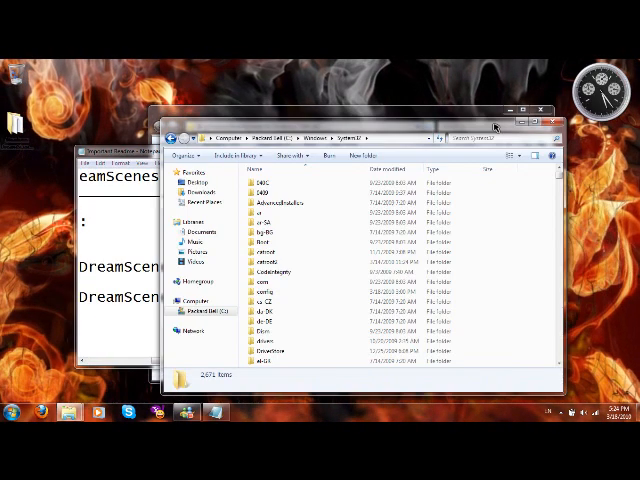
left_click(300, 138)
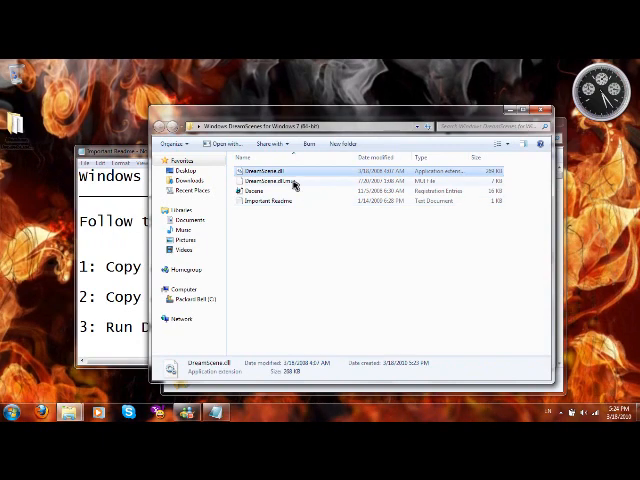
right_click(270, 184)
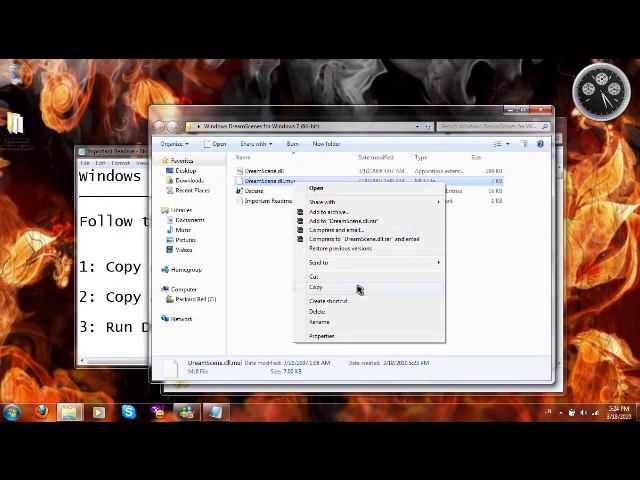
left_click(314, 288)
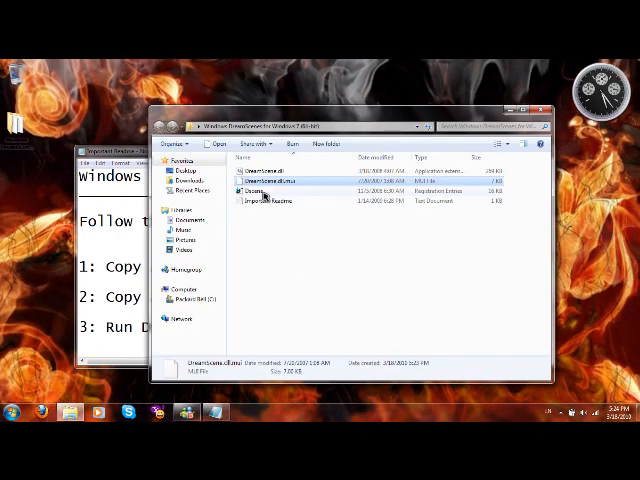
Step: Place DreamScene.dll.mui in the System32 language folder and merge Dscene.reg into the registry
left_click(270, 188)
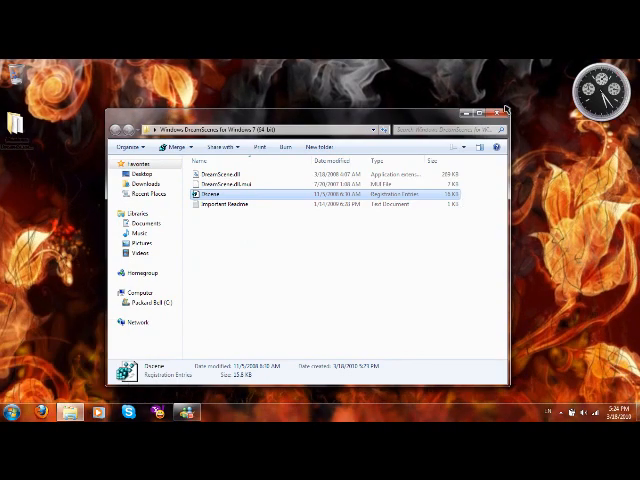
left_click(506, 112)
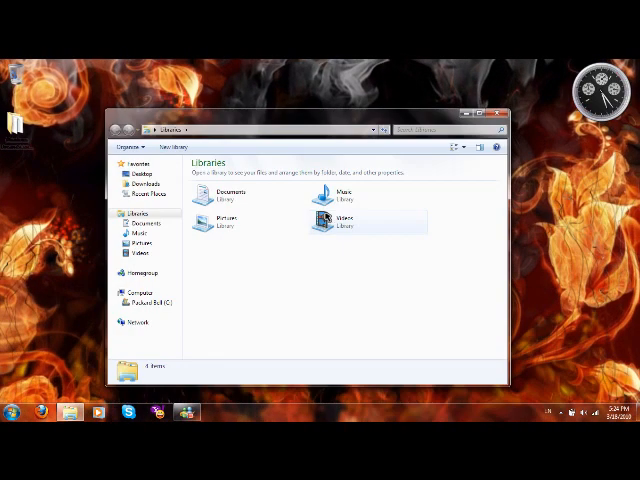
Step: Set a Left 4 Dead sample video from the Videos library as the animated desktop background
double_click(324, 220)
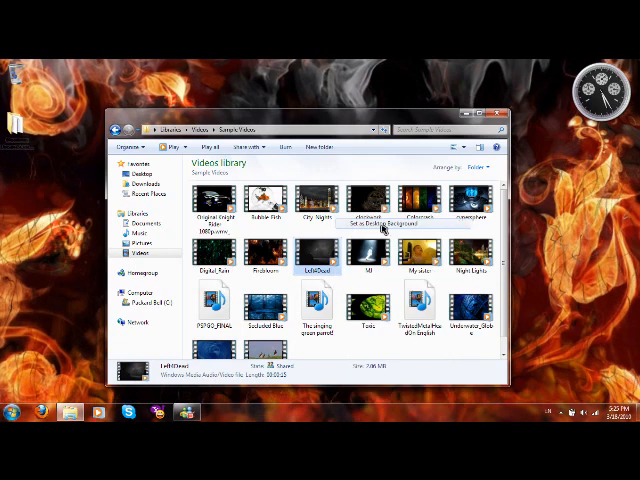
left_click(384, 224)
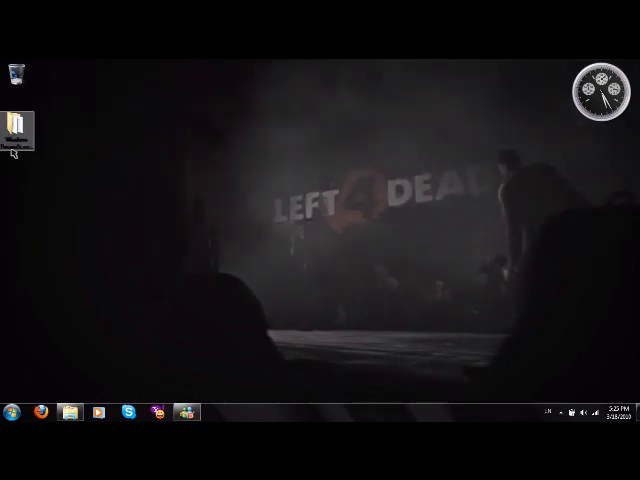
Step: Switch Control Panel from Category view to Small icons
left_click(12, 412)
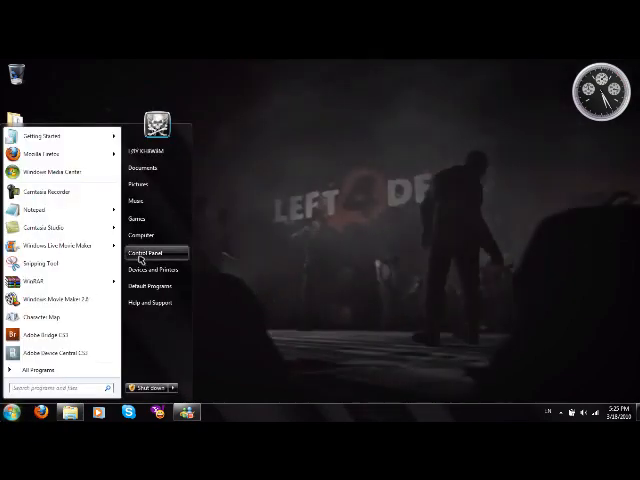
left_click(146, 252)
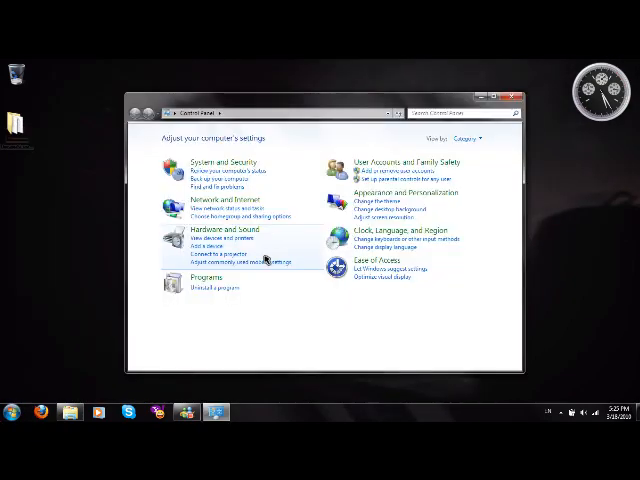
left_click(462, 138)
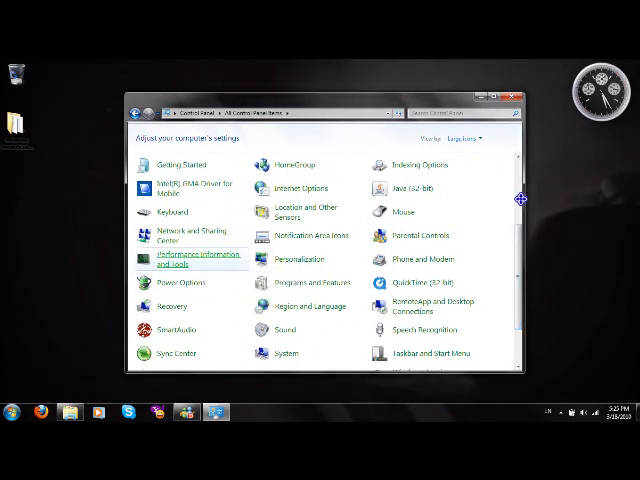
Step: Turn off 'Use drop shadows for icon labels on the desktop' in the visual effects settings
left_click(196, 260)
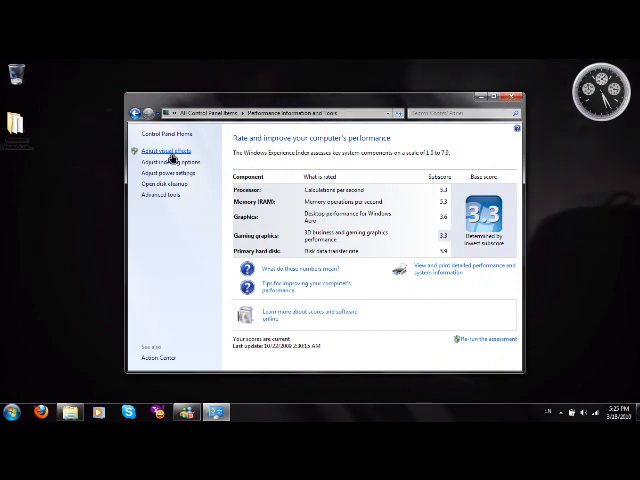
left_click(168, 144)
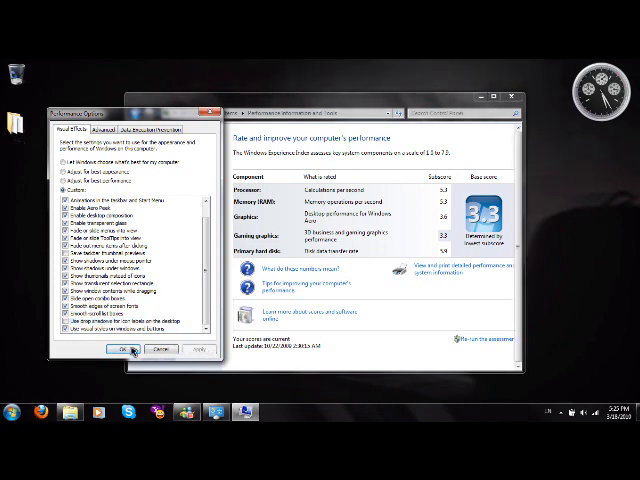
left_click(110, 350)
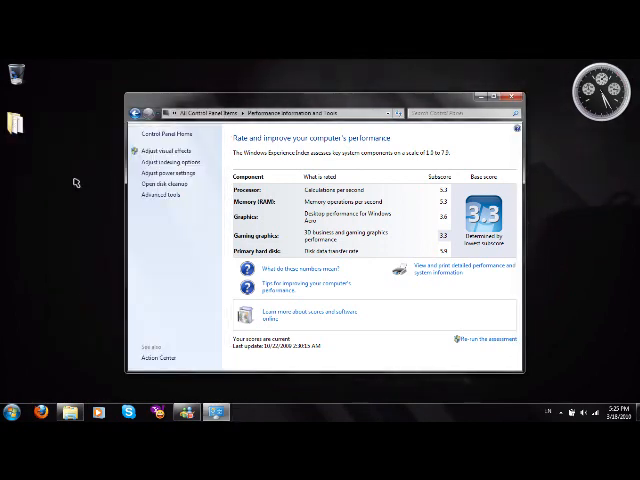